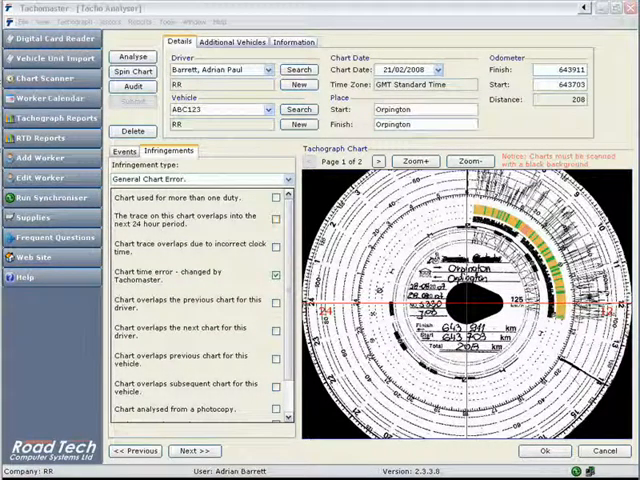
# Show the decoded events list for driver Barrett's 21/02/2008 chart.
pyautogui.click(129, 151)
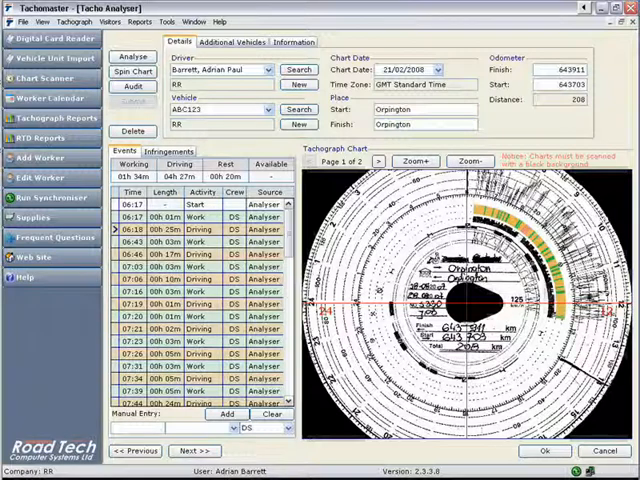
# Add a manual Available event at 06:00 to start the day.
pyautogui.write('06:00')
pyautogui.write('a')
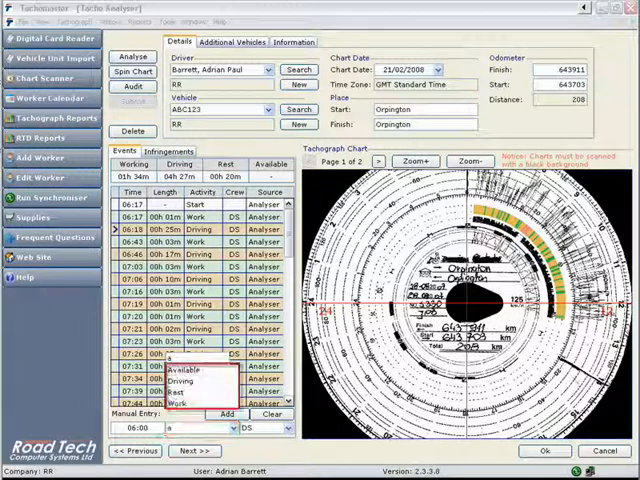
pyautogui.click(173, 371)
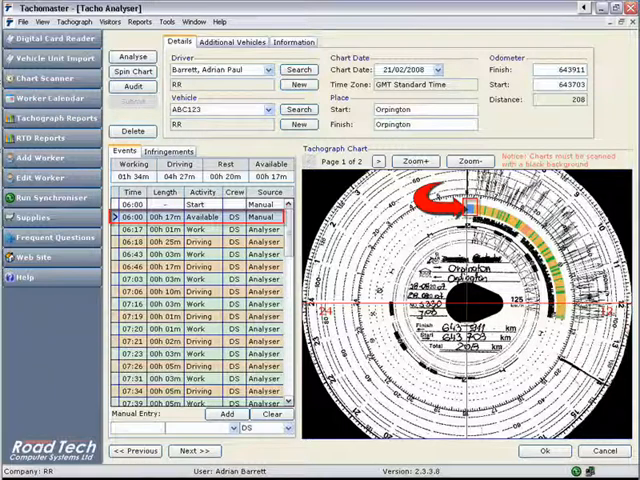
# Add manual end-of-day events: Available from 12:38 and Rest from 13:00.
pyautogui.scroll(-3)
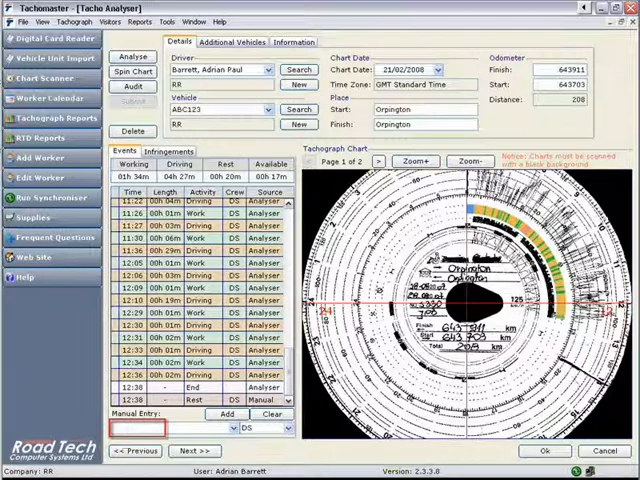
pyautogui.write('12:00')
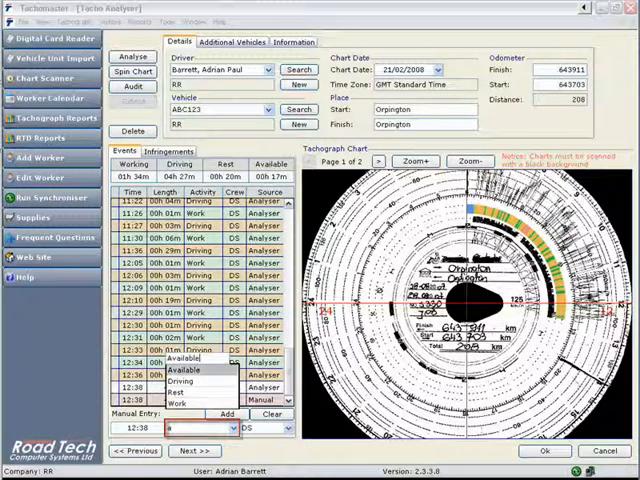
pyautogui.click(175, 359)
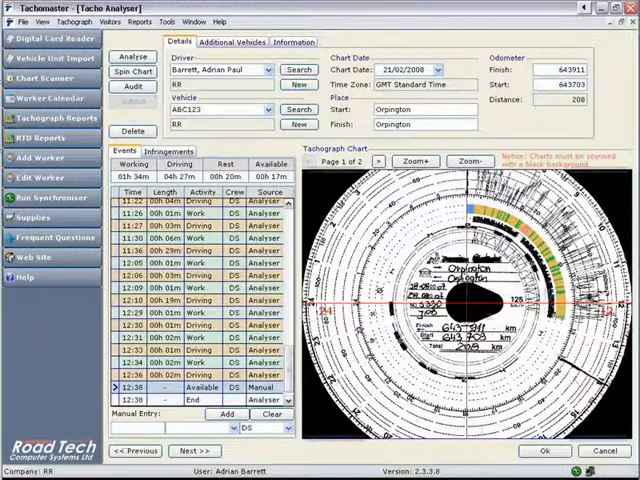
pyautogui.write('13:00')
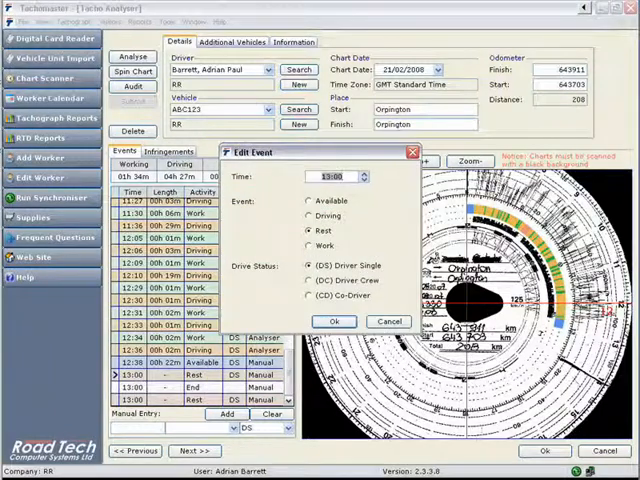
# Change the manual Rest event time from 13:00 to 14:00.
pyautogui.click(362, 173)
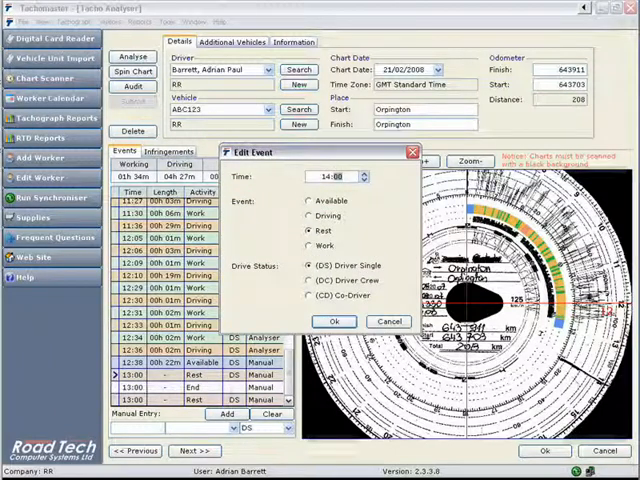
pyautogui.click(335, 321)
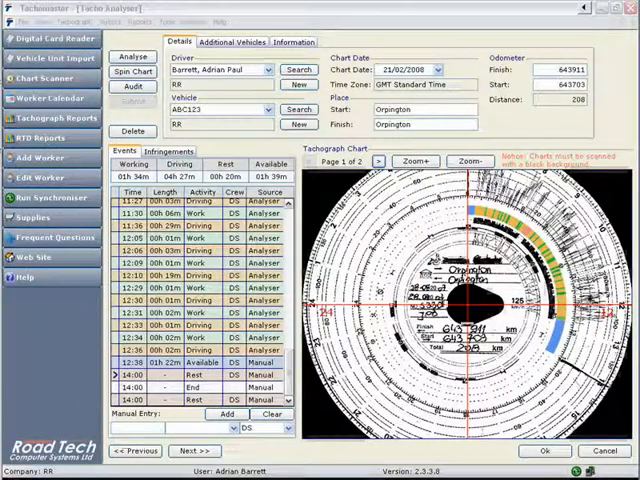
pyautogui.click(132, 86)
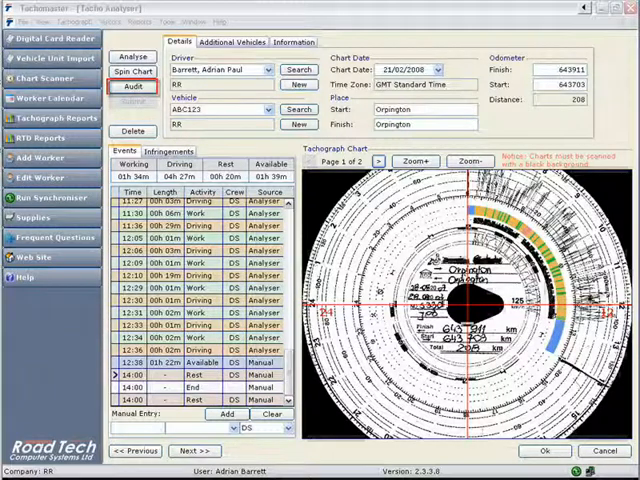
# Audit the chart and dismiss the 'Audit completed' message.
pyautogui.click(131, 87)
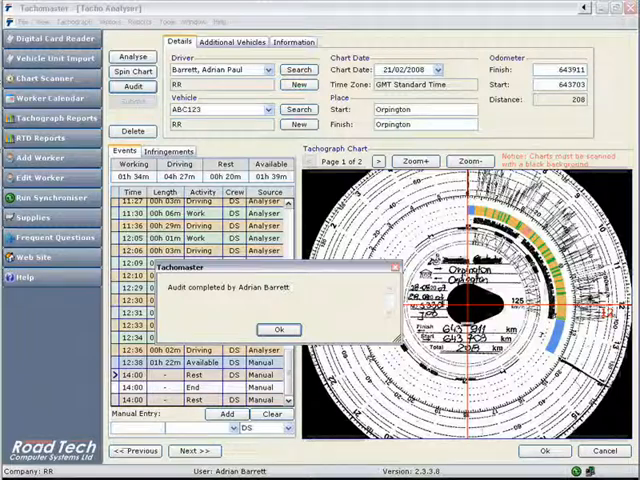
pyautogui.click(279, 328)
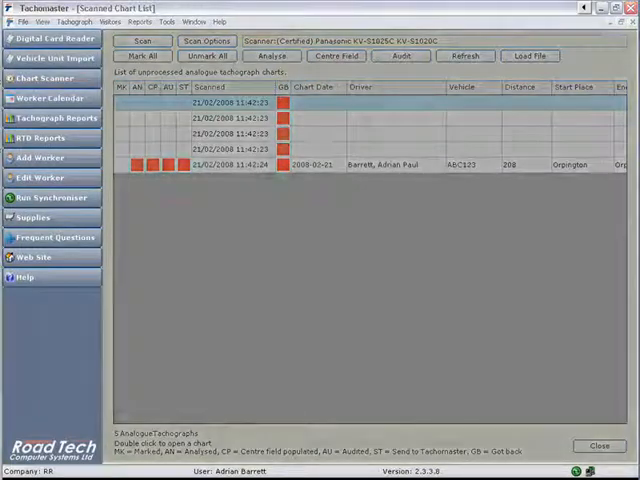
# Close the Scanned Chart List, leaving only the main window.
pyautogui.click(597, 445)
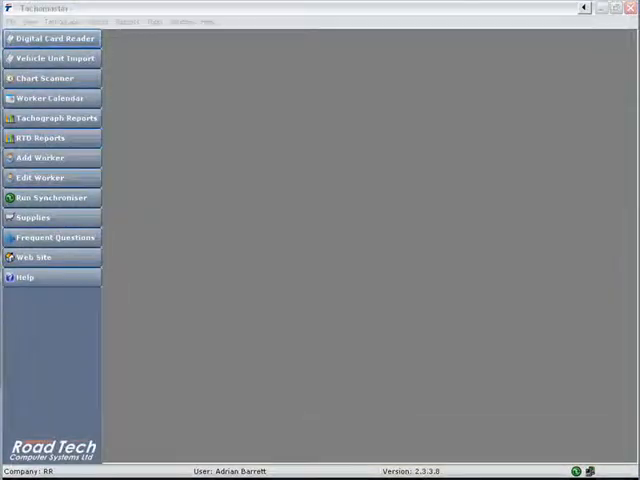